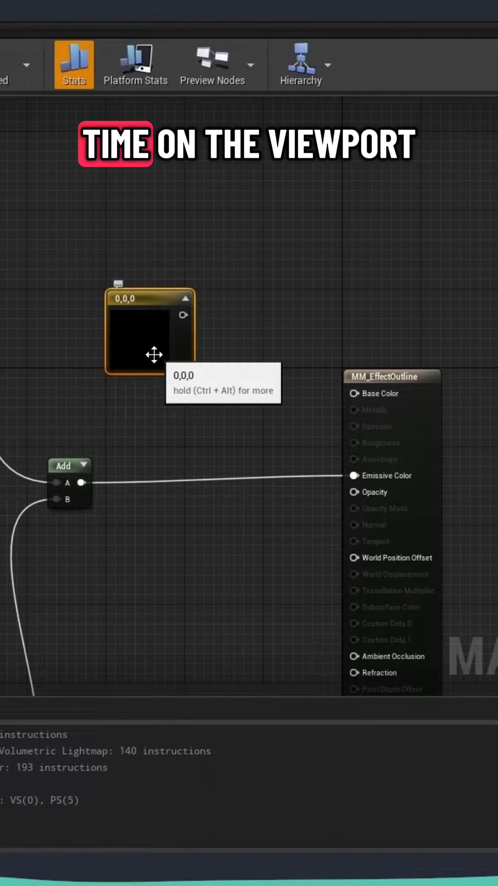
Step: Feed the black colour constant into Base Color and convert it to a parameter named Base_Color
drag(185, 314, 355, 394)
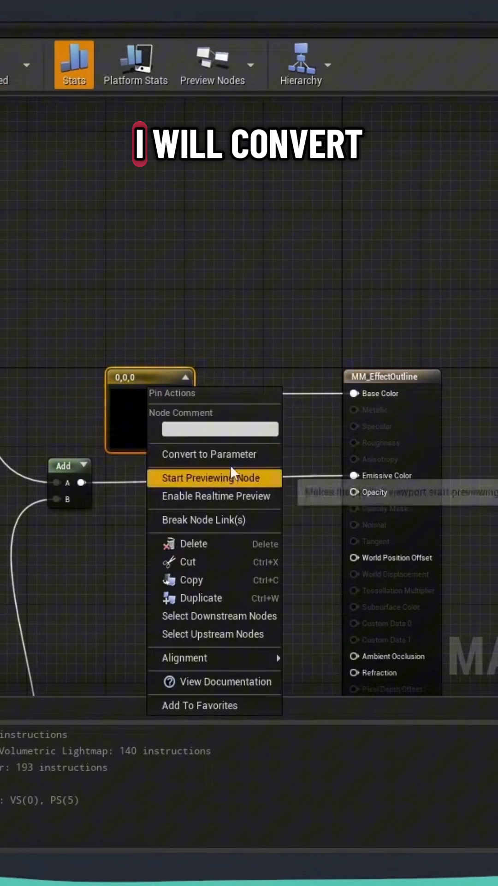
click(208, 454)
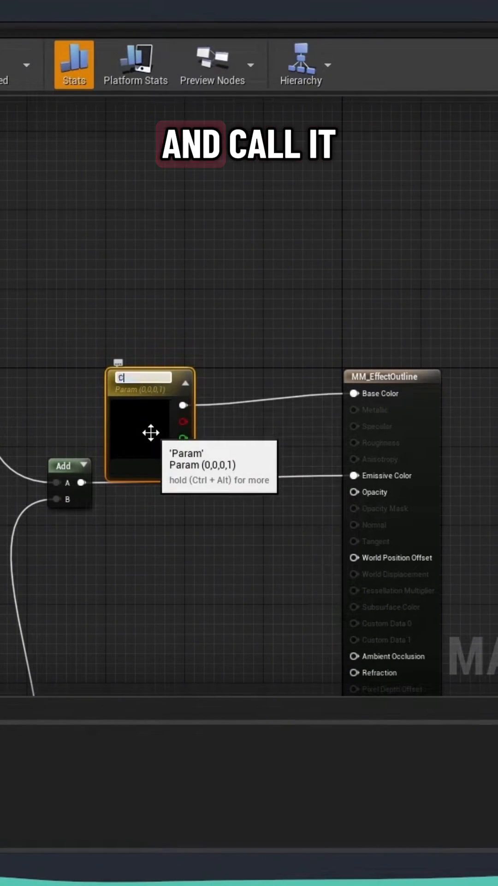
text(Base_Color)
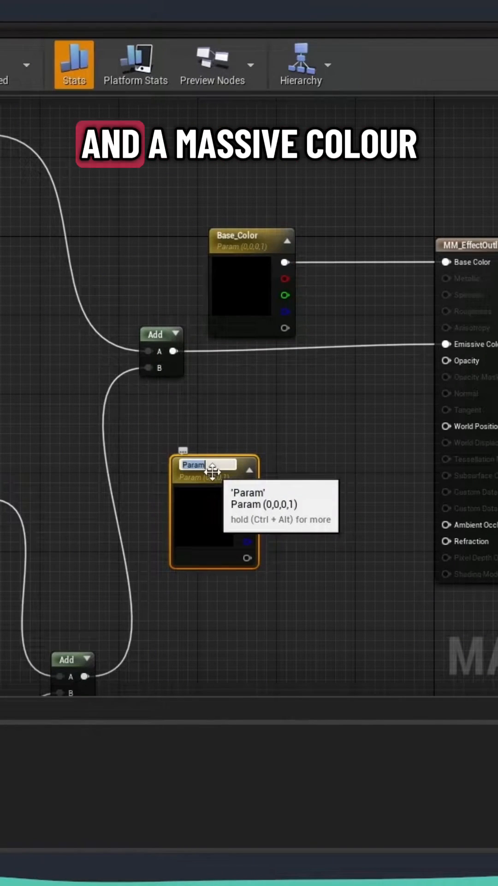
Step: Rename the second colour parameter Emissive_Color and insert a math node after the Add output
text(Emissive_Color)
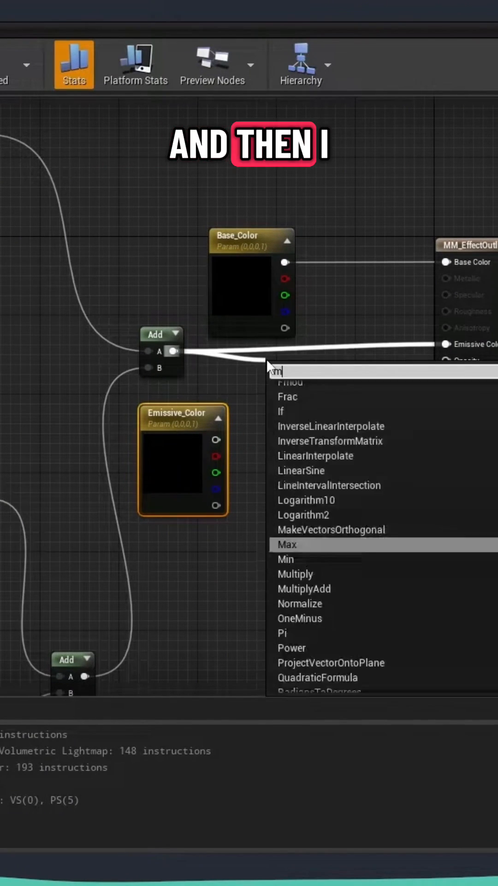
click(295, 573)
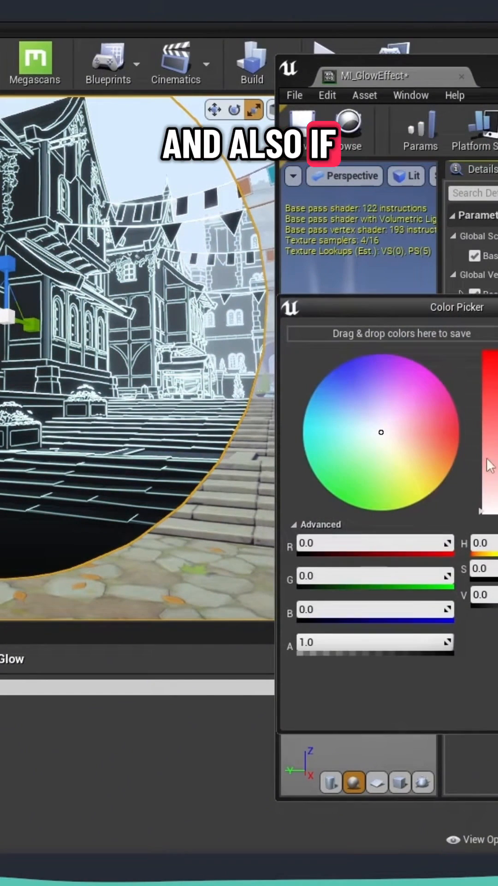
Step: Pick a pale lavender base colour in MI_GlowEffect's Color Picker to tint the outlined scene
click(455, 407)
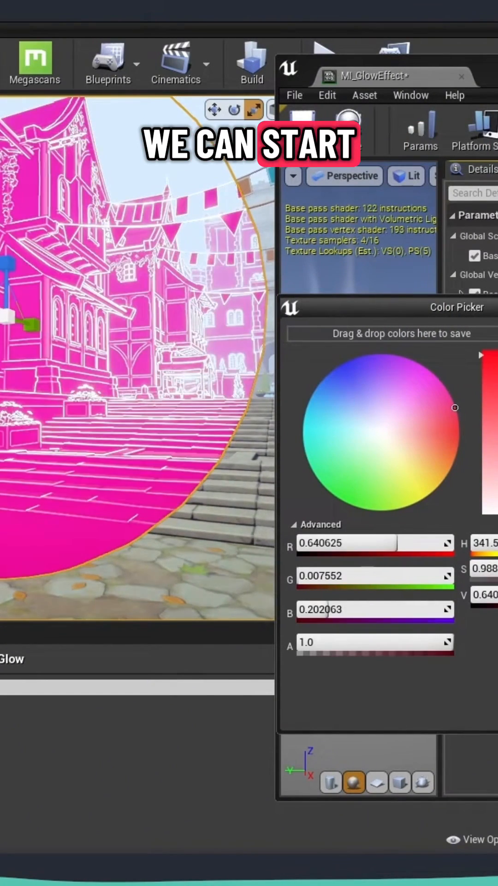
drag(456, 408, 366, 397)
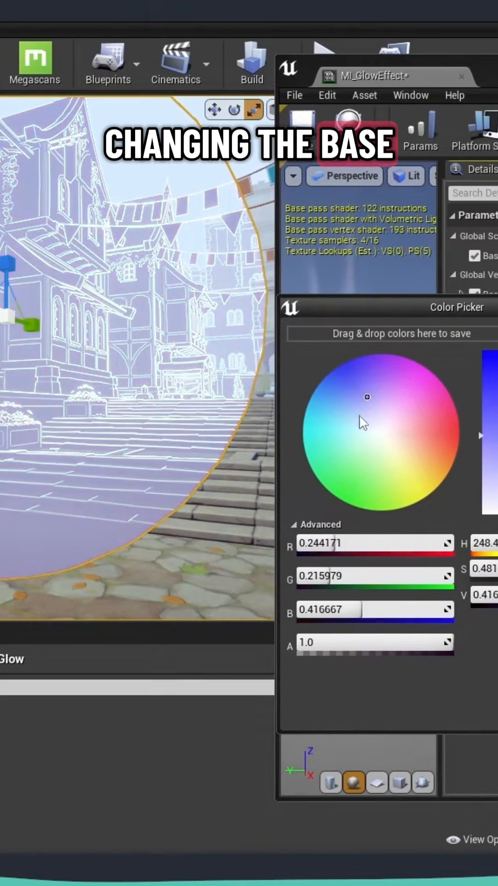